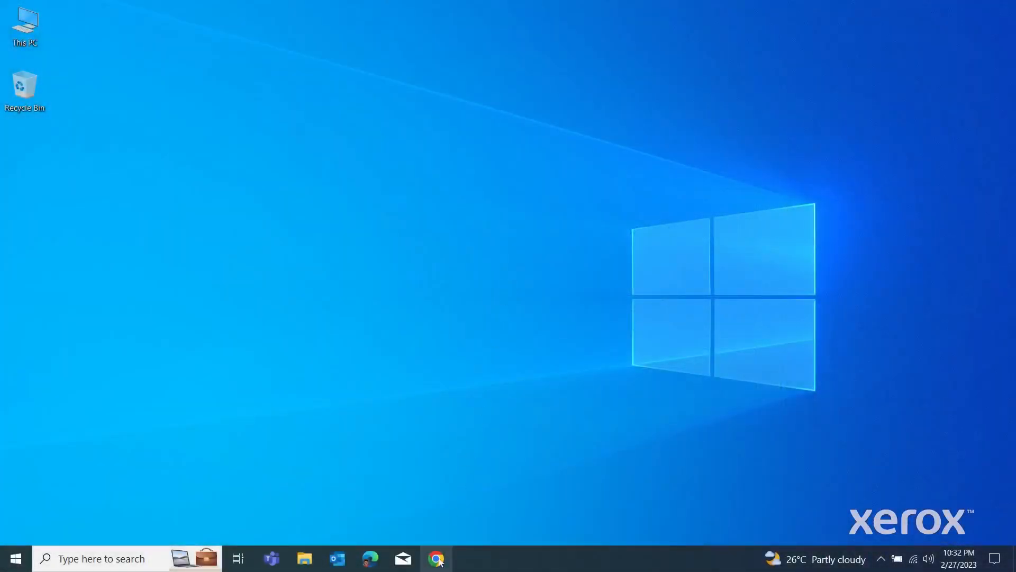
Launch Chrome and browse to the printer's web server at 13.61.5.230
click(436, 557)
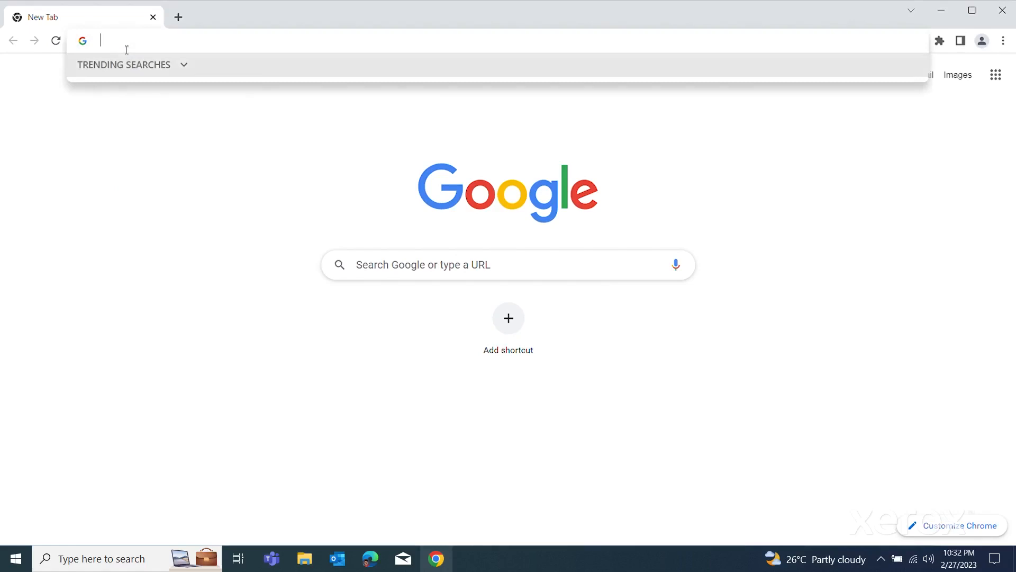
text(13.61.5.230/stat/welcome.php?tab=status)
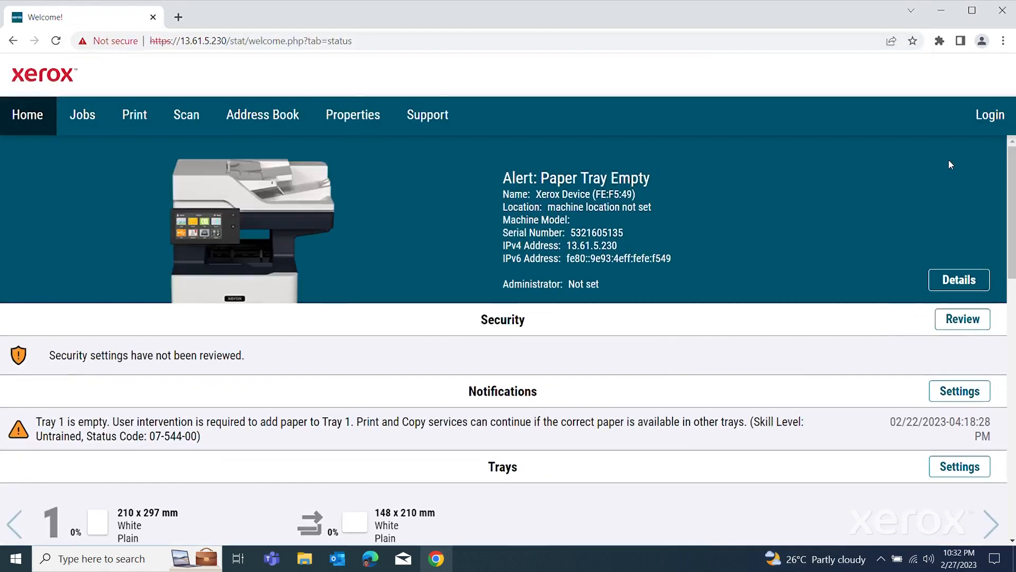
mouse_move(991, 119)
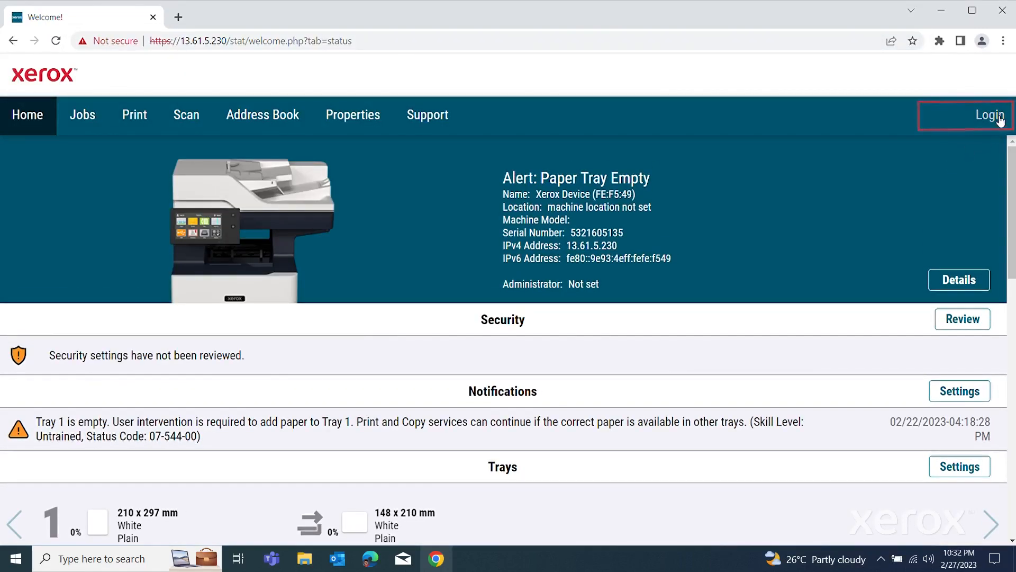
Log in to the web server with the admin user ID and password
click(988, 115)
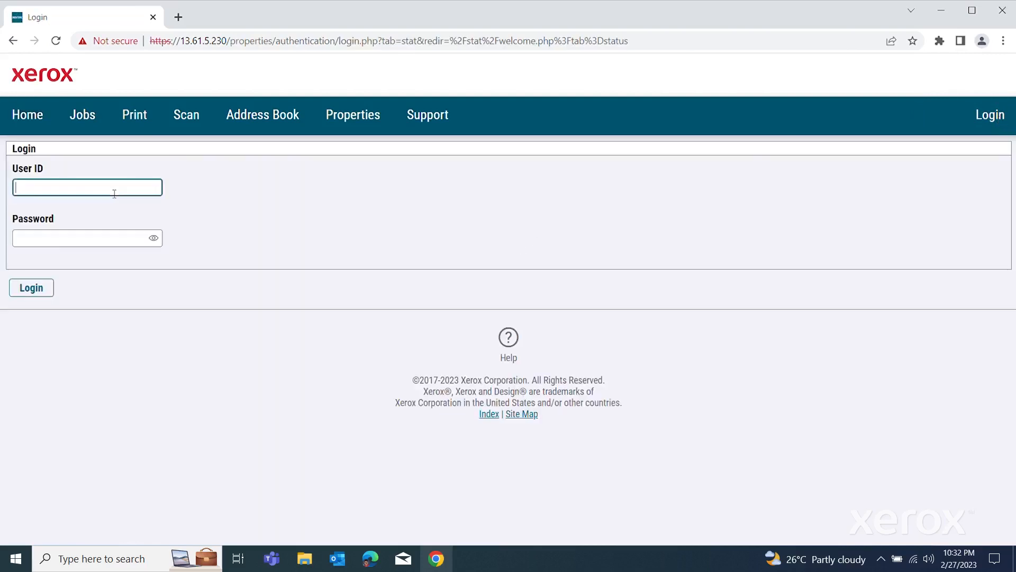
text(admin)
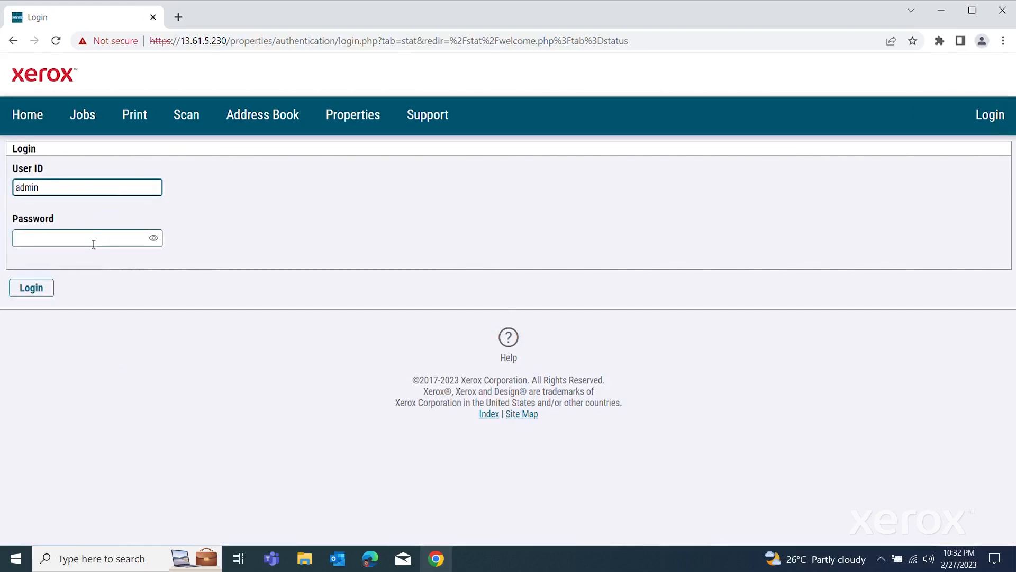
text(•)
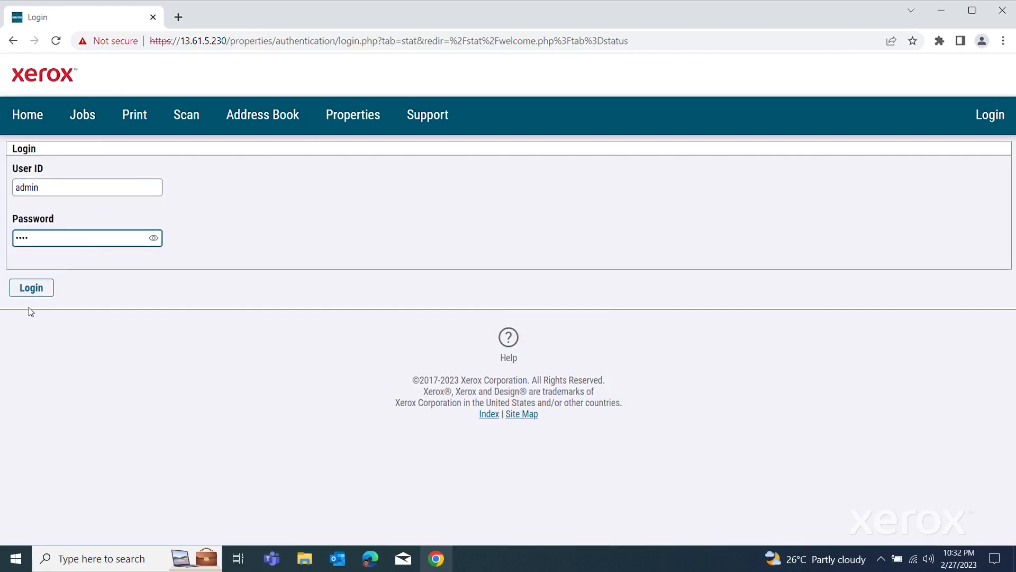
click(31, 288)
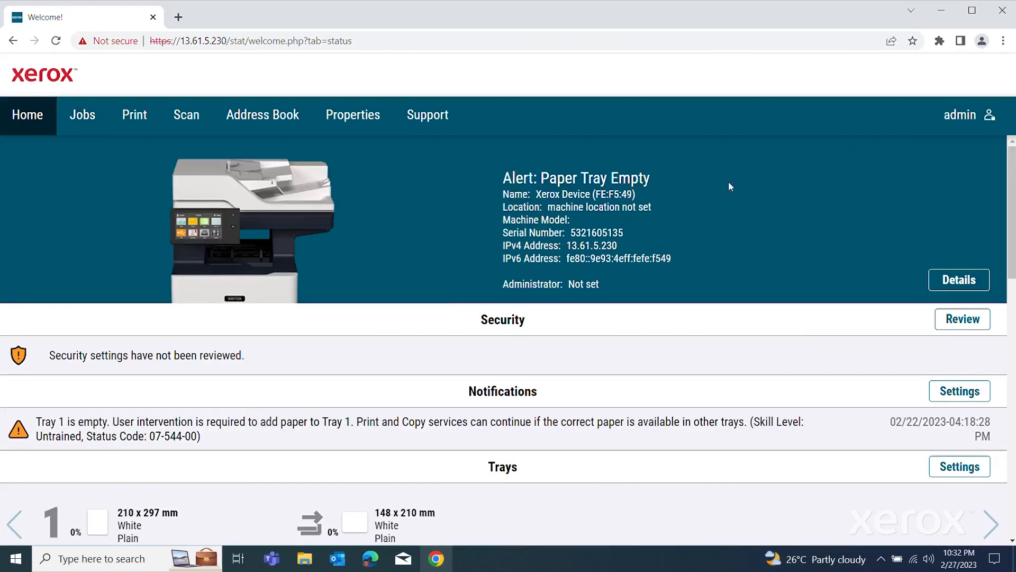
mouse_move(377, 163)
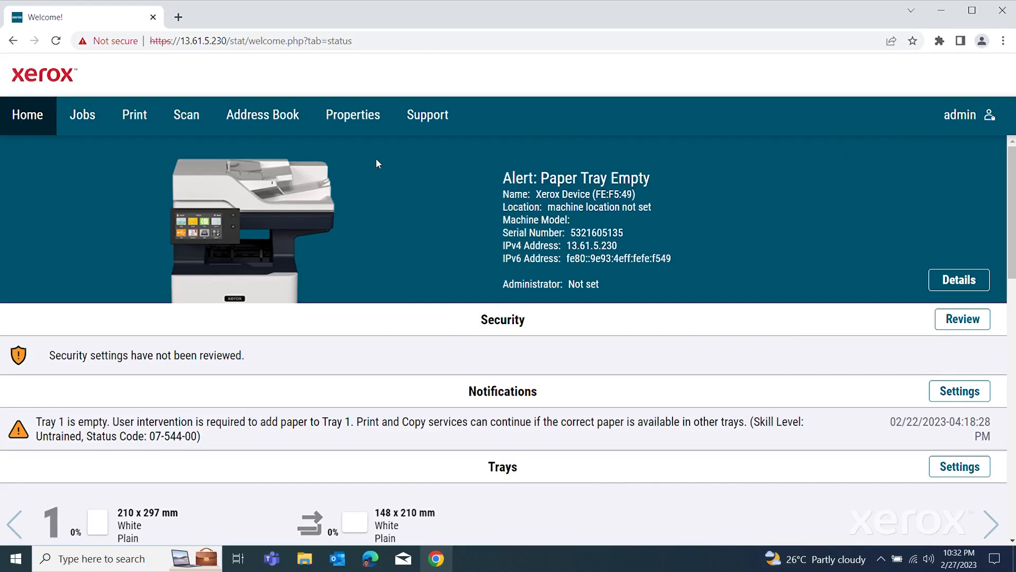
Navigate Properties > Apps > Email > Setup to reach the Email Setup page
click(352, 114)
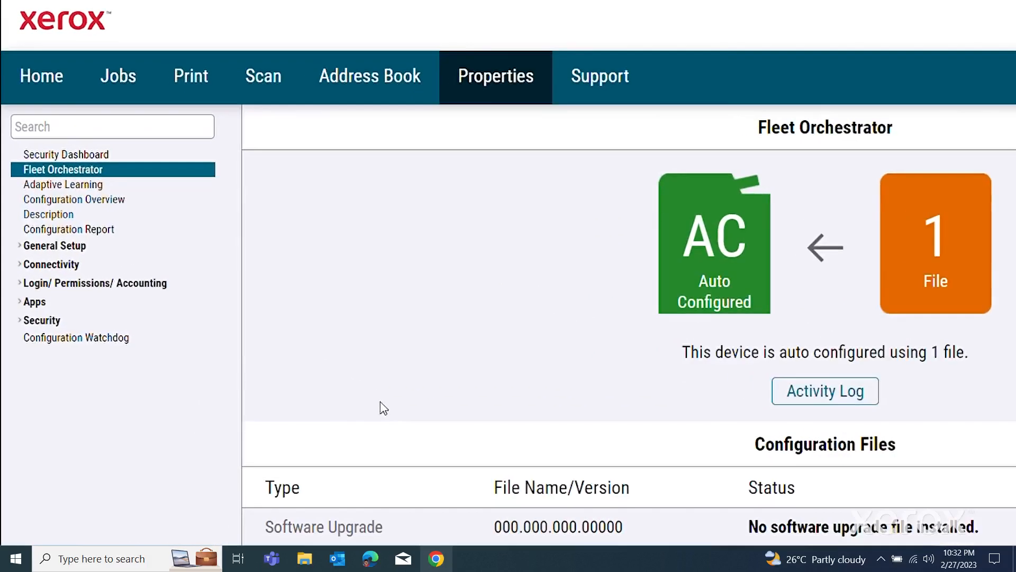
click(33, 301)
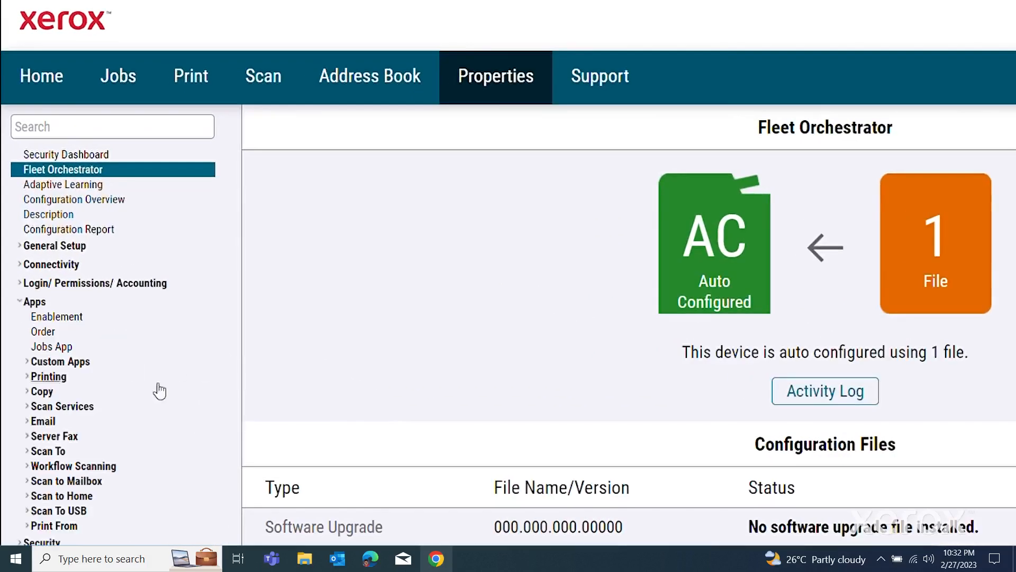
click(28, 422)
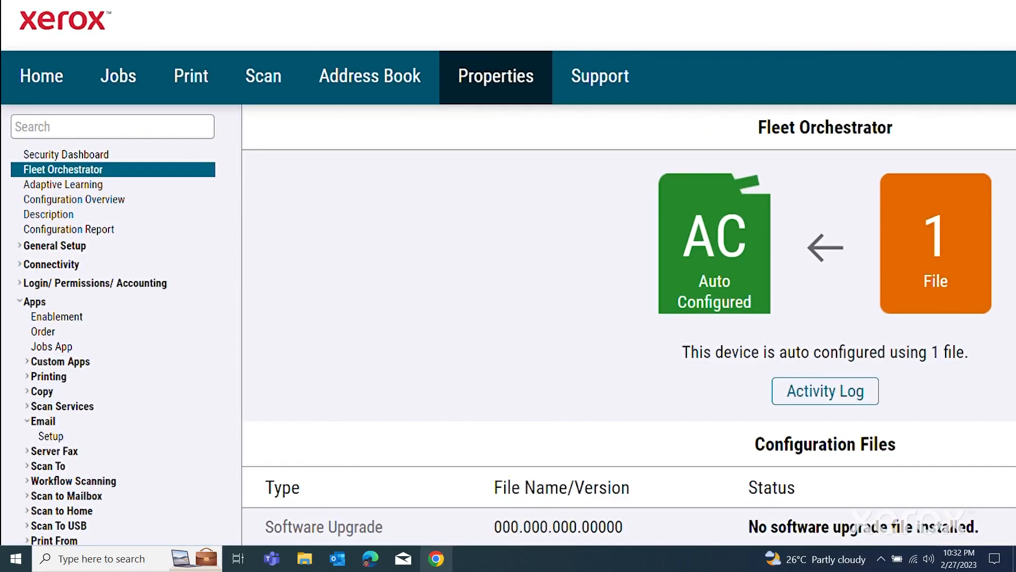
click(51, 436)
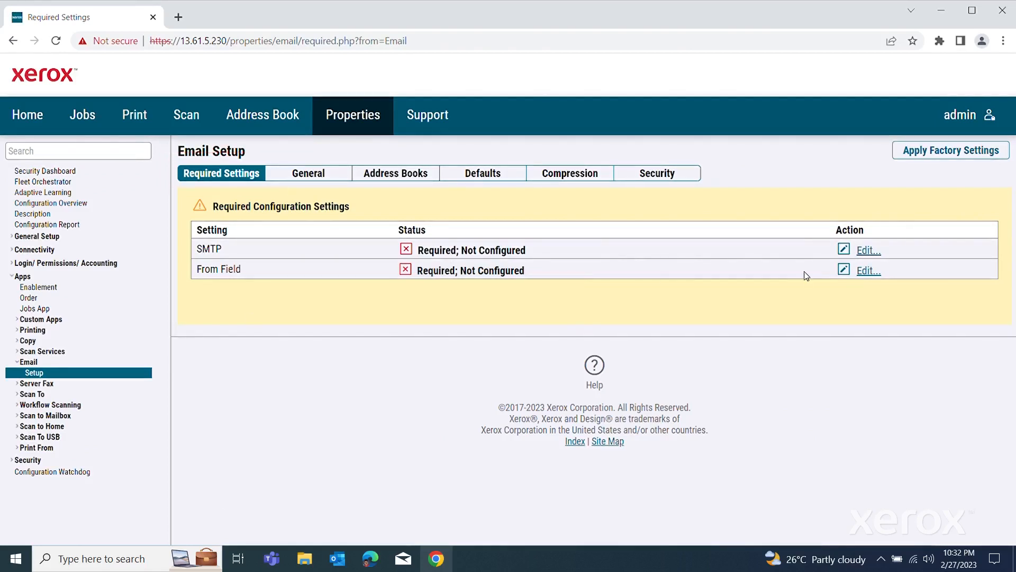
mouse_move(868, 254)
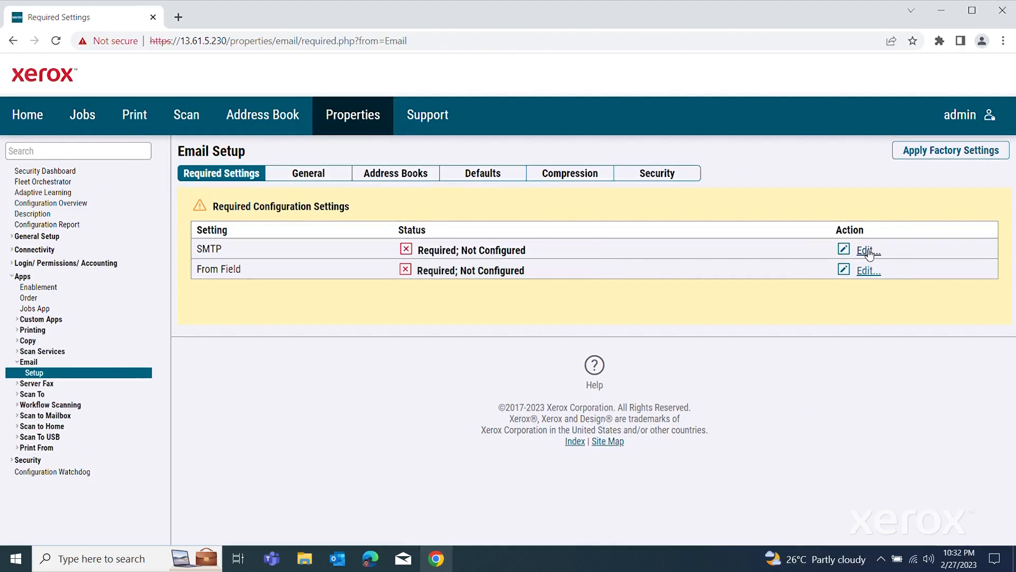
Edit the SMTP server settings and review the DNS and manual server options
click(865, 250)
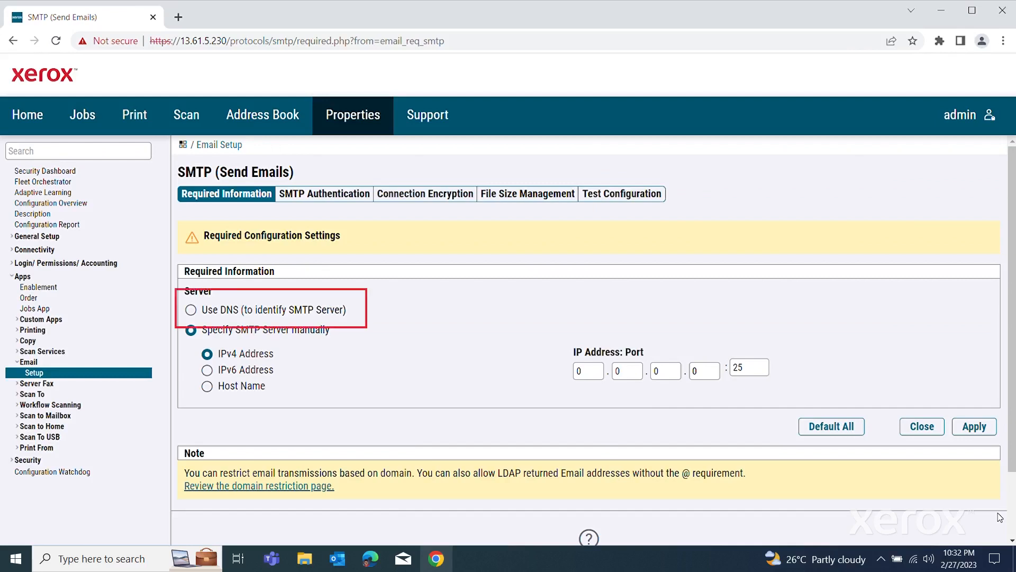
click(190, 309)
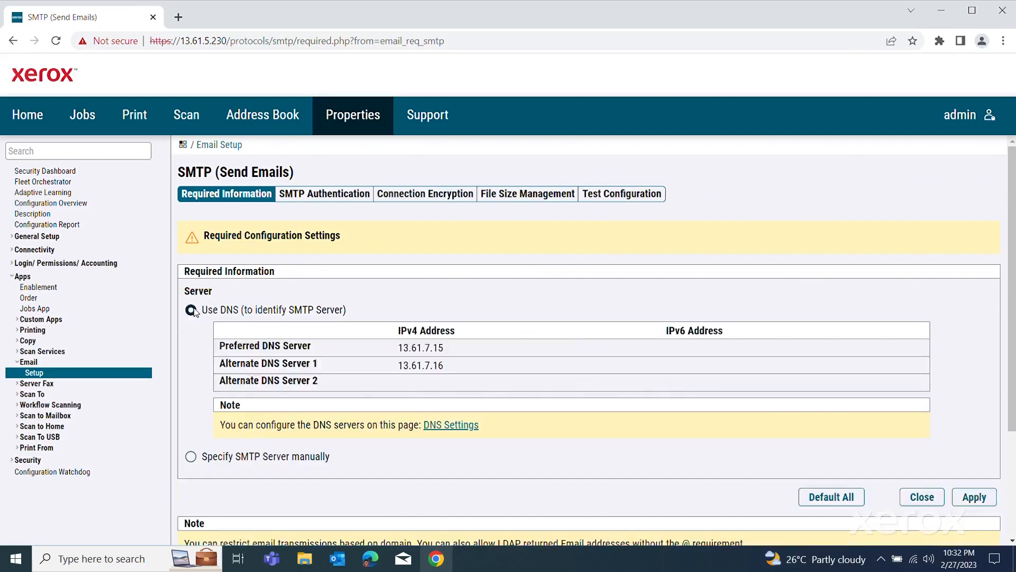
click(190, 309)
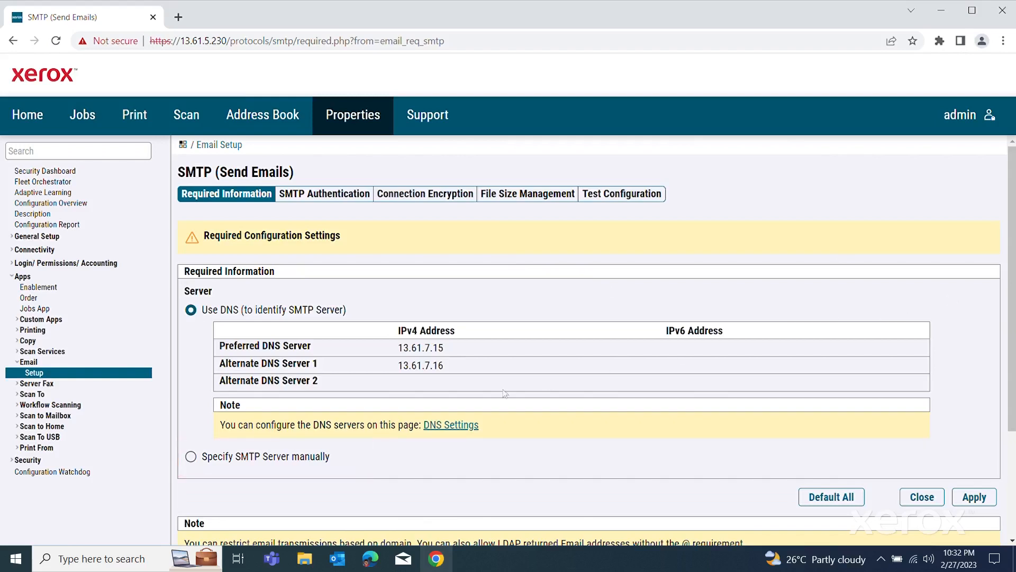
click(189, 457)
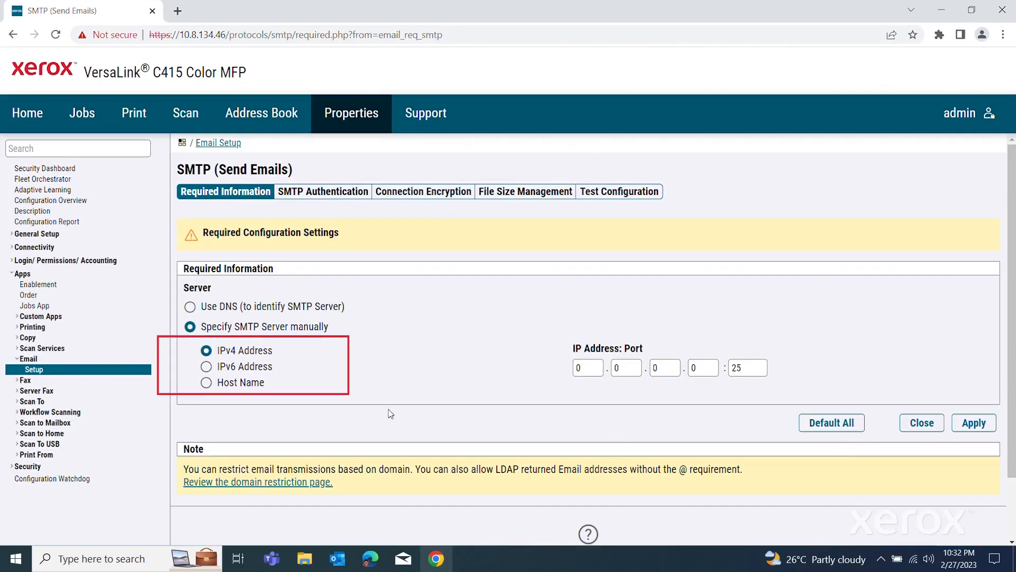
Review IPv6 and Host Name options, choose IPv4 Address and apply the SMTP settings
click(205, 366)
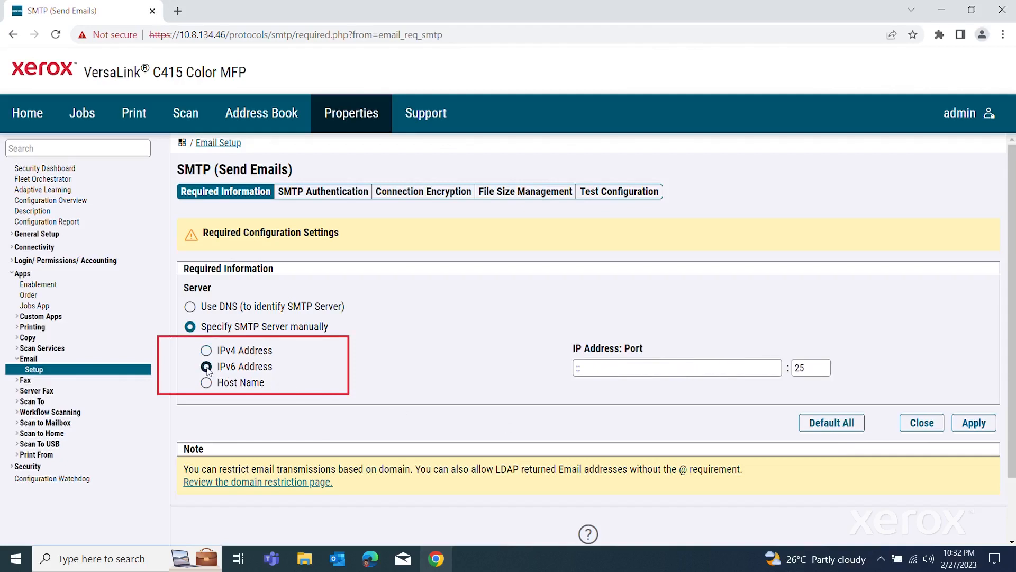
click(205, 382)
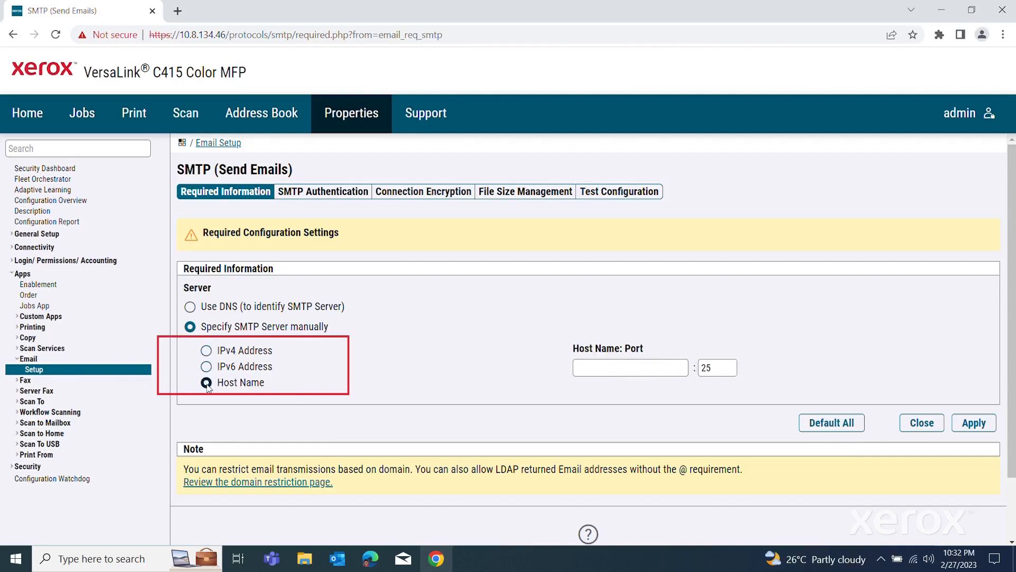
click(206, 351)
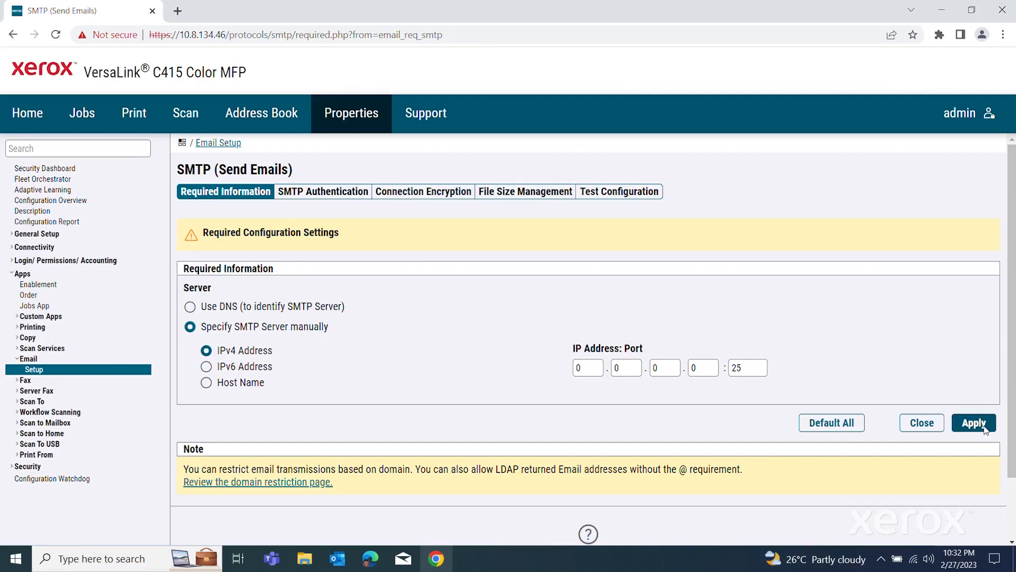
click(974, 422)
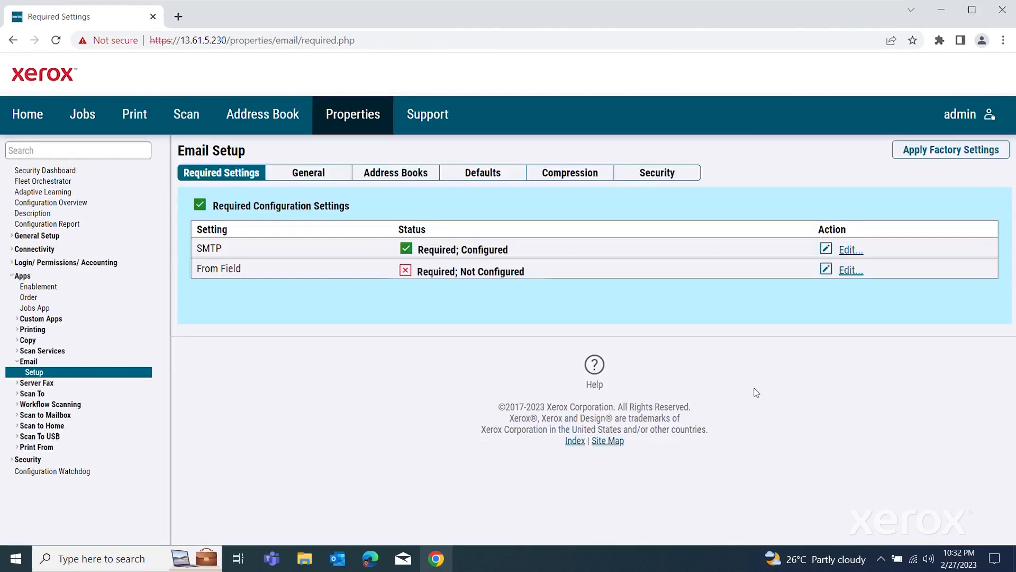
mouse_move(841, 297)
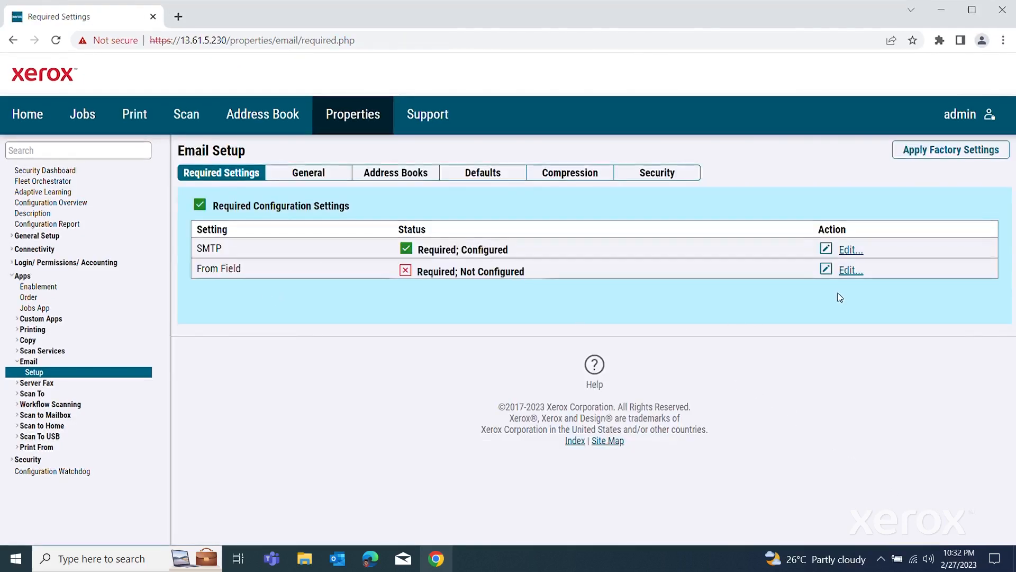
click(851, 270)
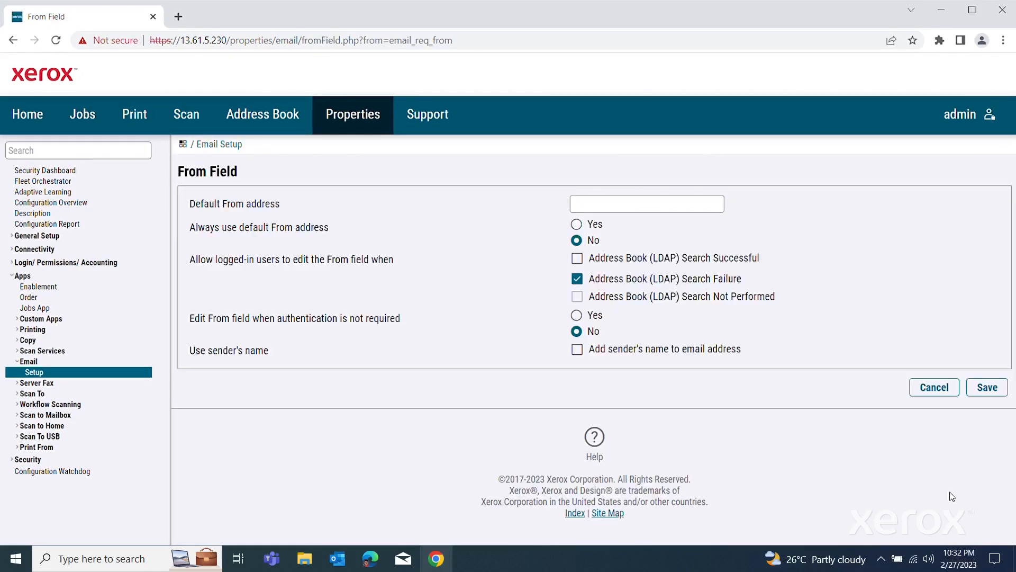
mouse_move(242, 345)
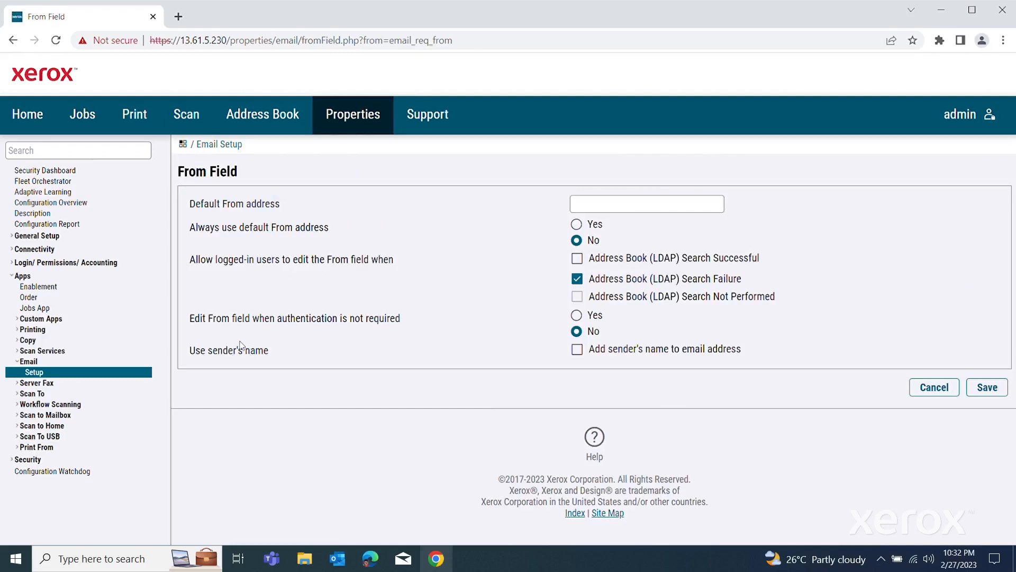
mouse_move(615, 224)
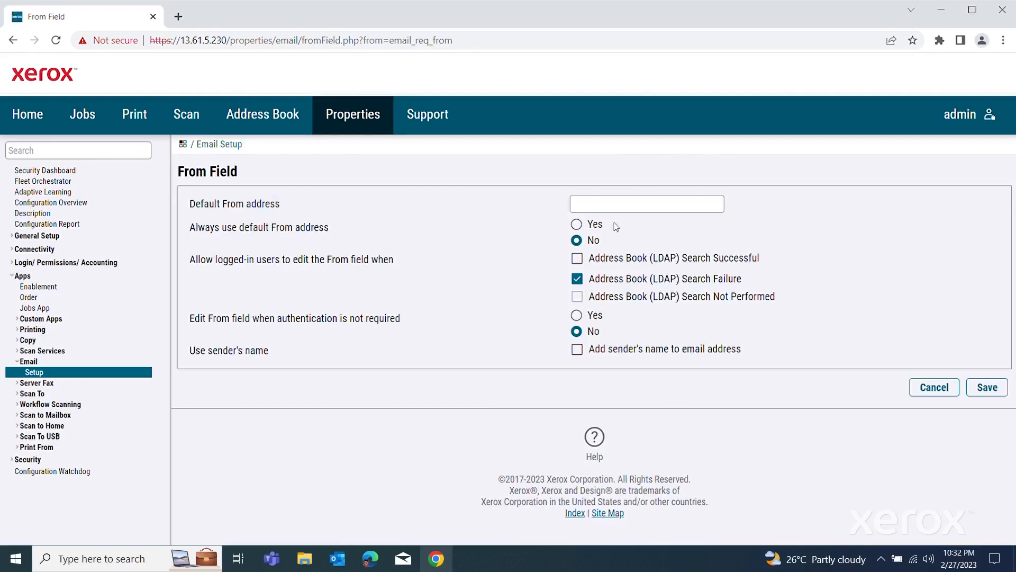
click(646, 204)
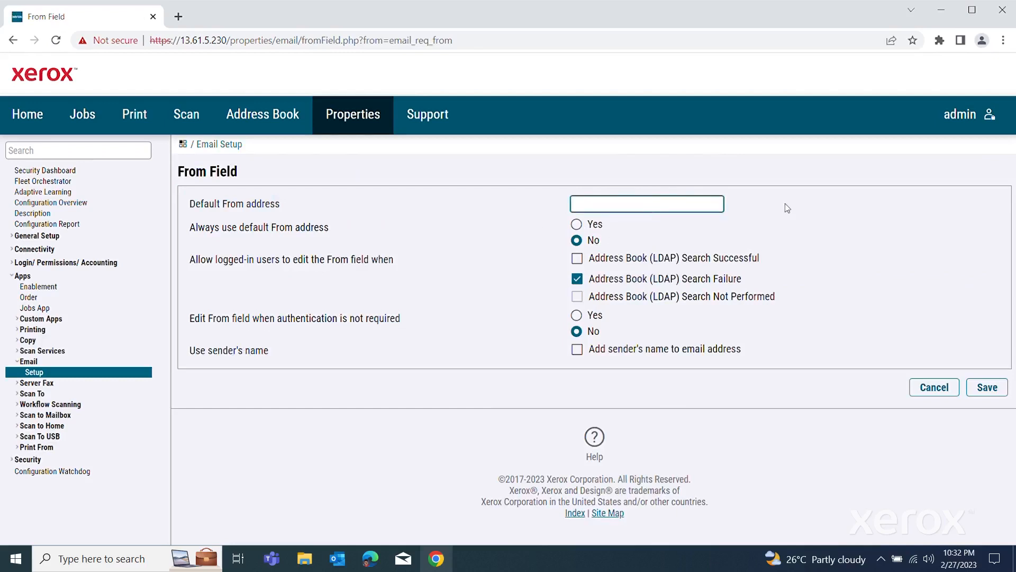
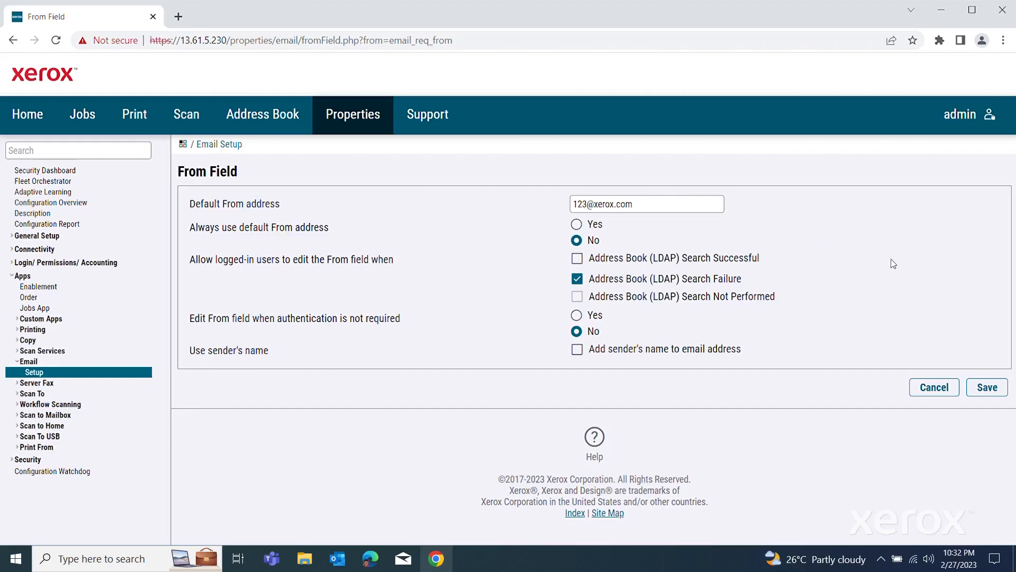
mouse_move(981, 370)
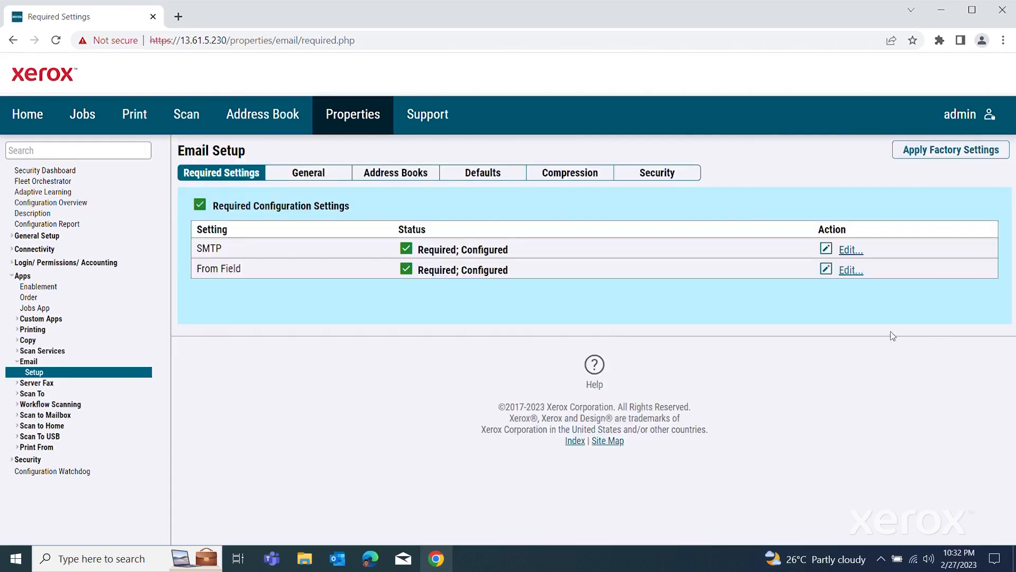
mouse_move(896, 343)
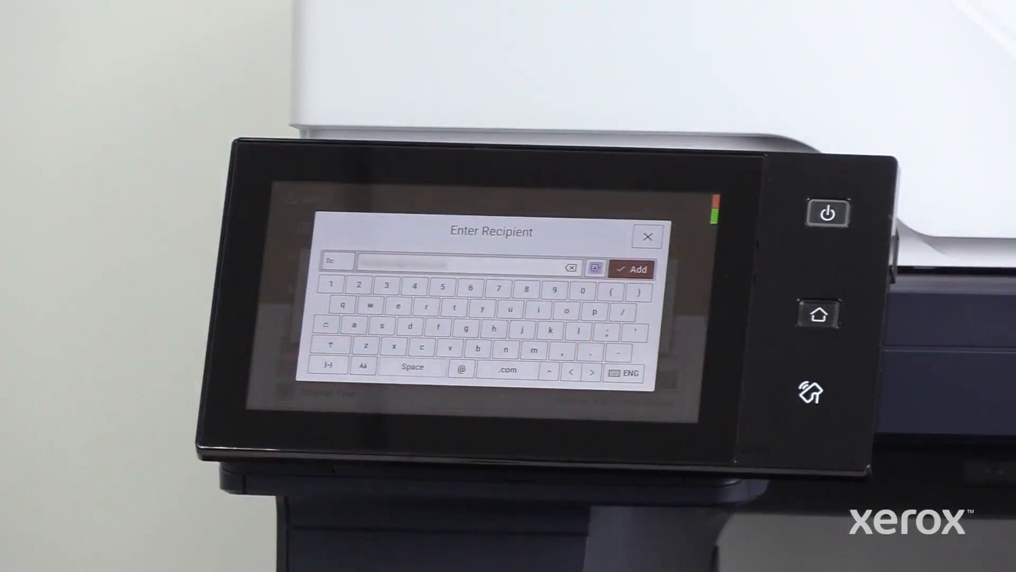
Add the entered recipient and send the scanned document by email
click(632, 270)
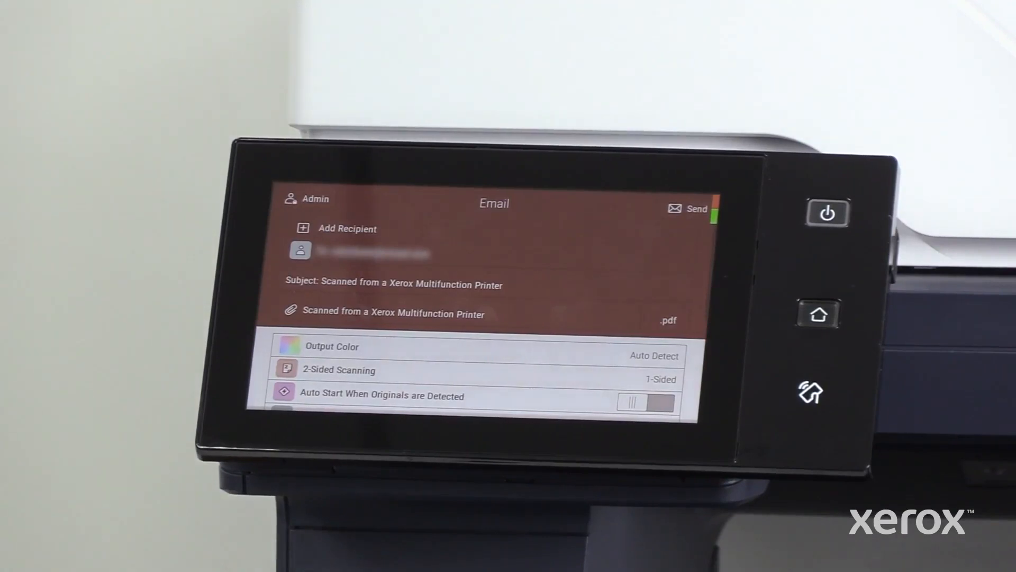
click(693, 207)
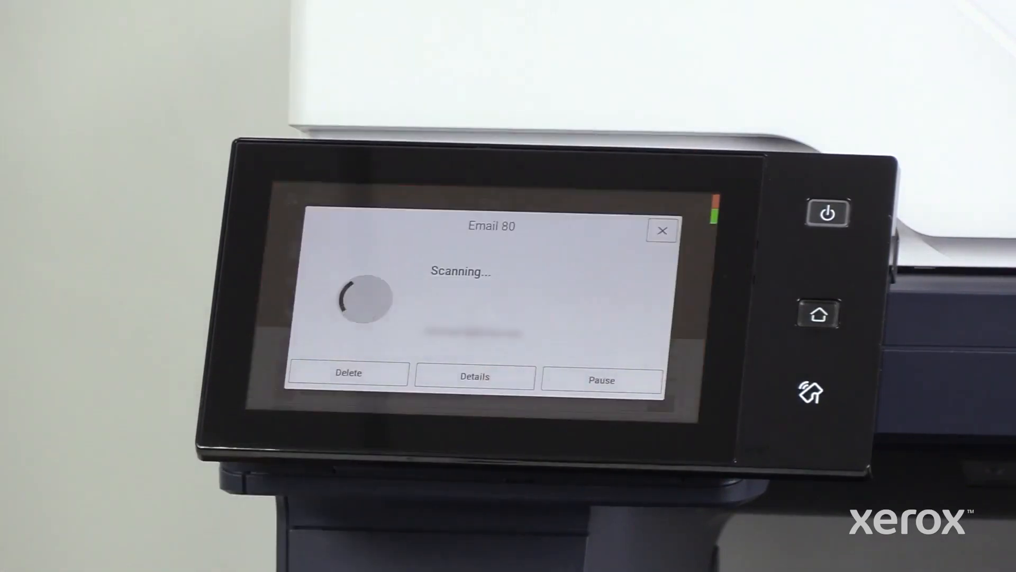